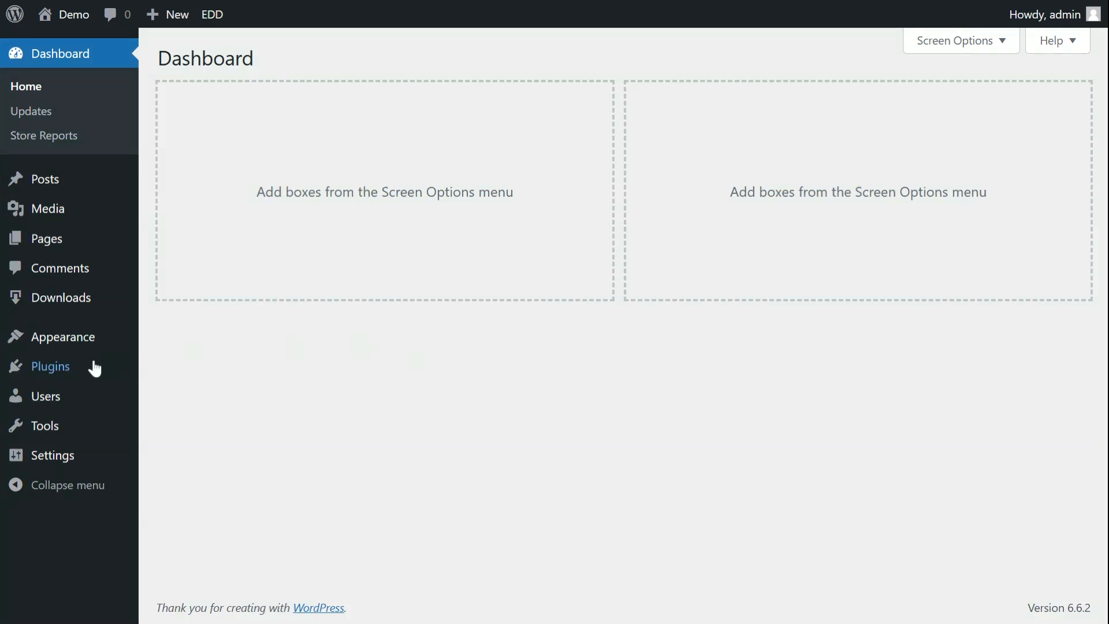
Step: Go from the installed plugins list to the Add Plugins page
{"action": "left_click", "coordinate": [49, 366]}
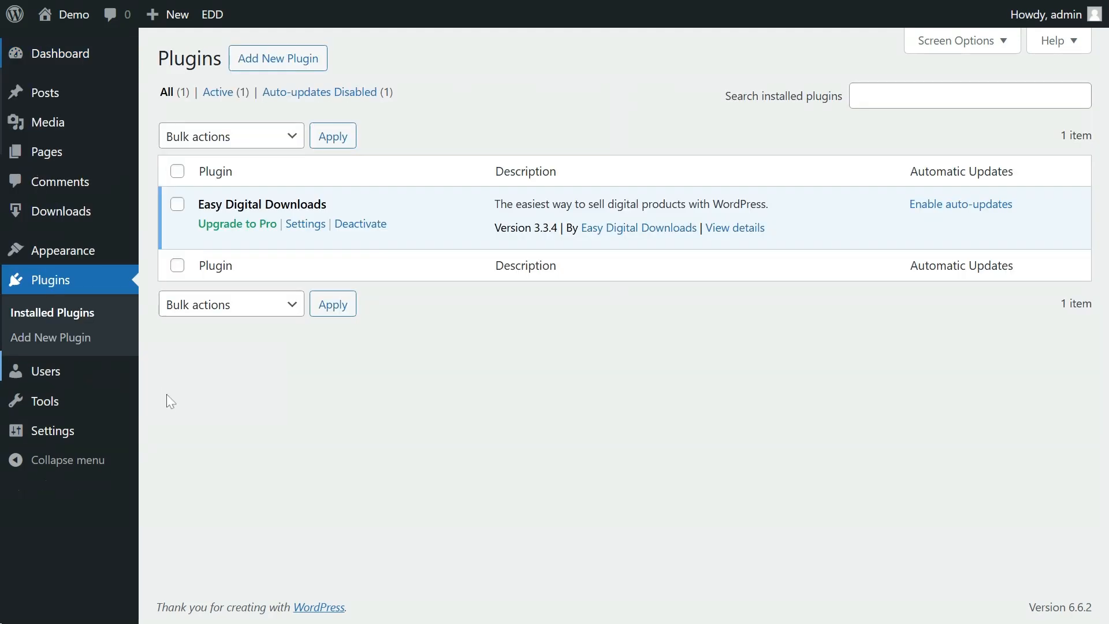
{"action": "mouse_move", "coordinate": [278, 58]}
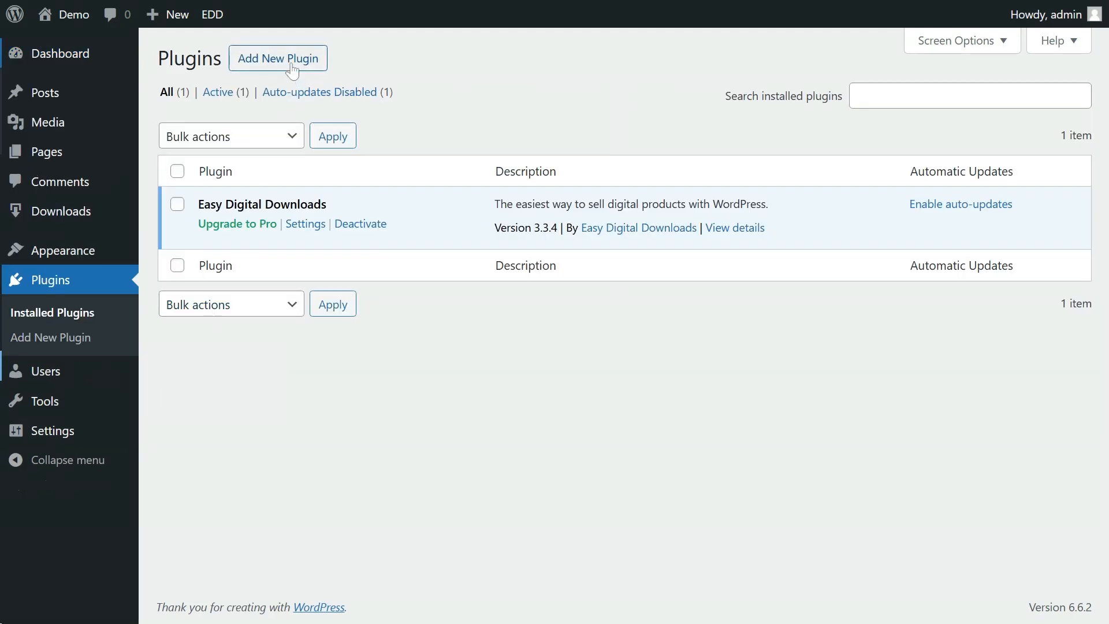
{"action": "left_click", "coordinate": [277, 58]}
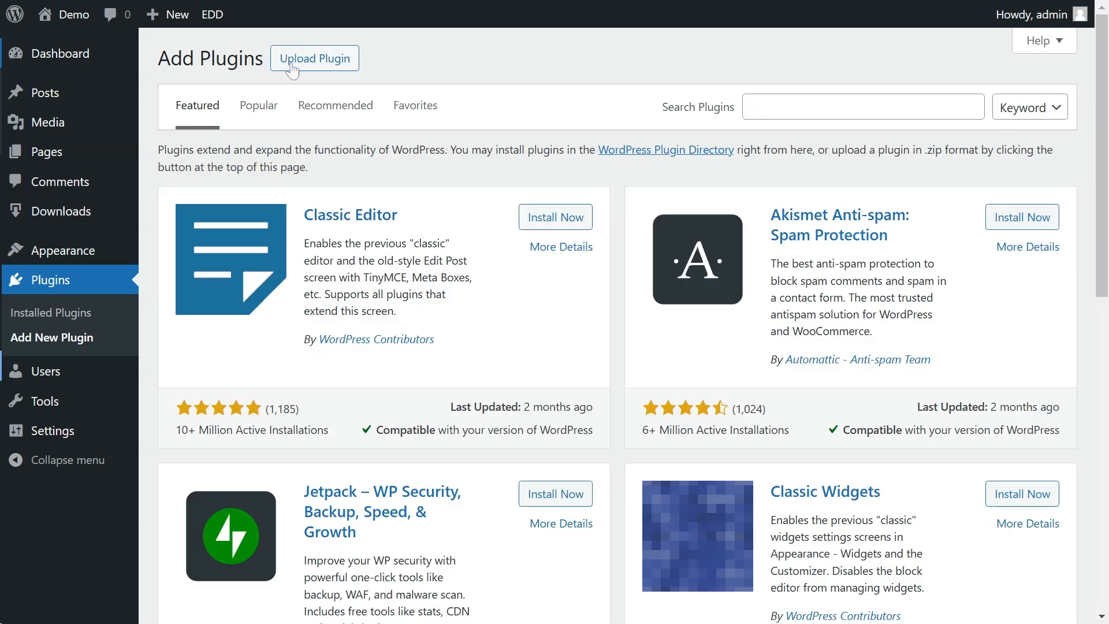
Step: Search 'Musi', then install and activate Music Player for Easy Digital Downloads
{"action": "left_click", "coordinate": [862, 107]}
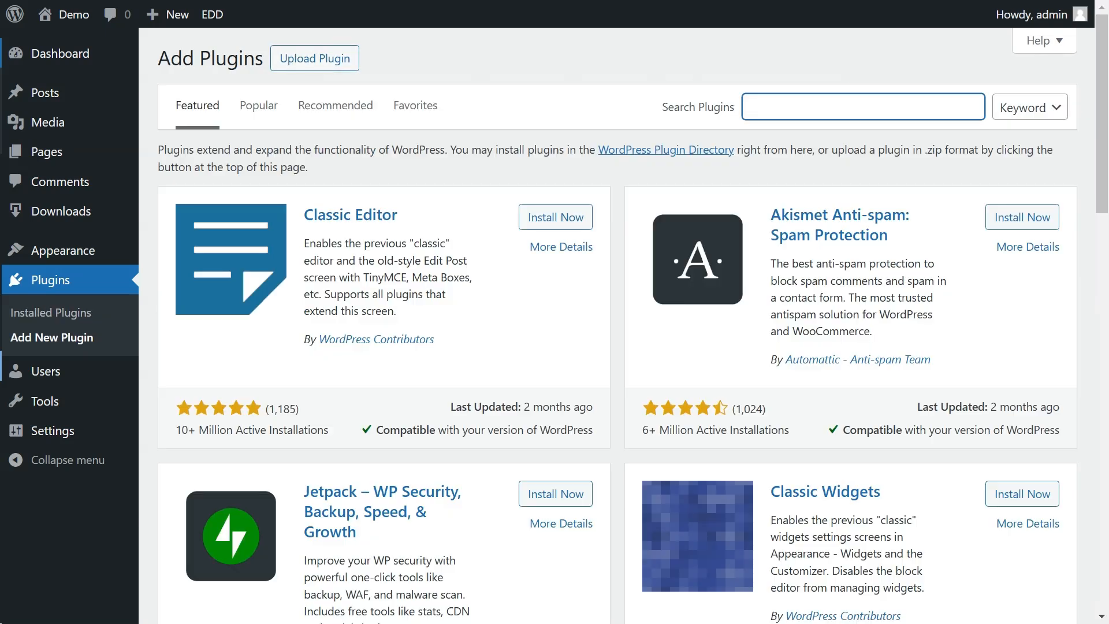
{"action": "type", "text": "Music Player for Easy Digital Downloads"}
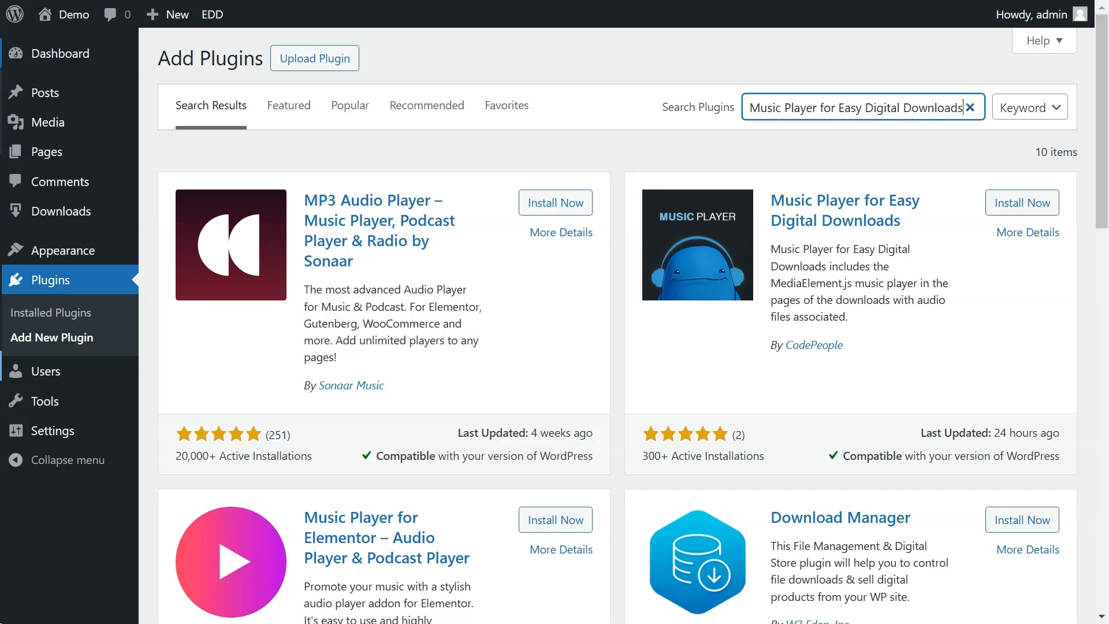
{"action": "left_click", "coordinate": [1020, 202]}
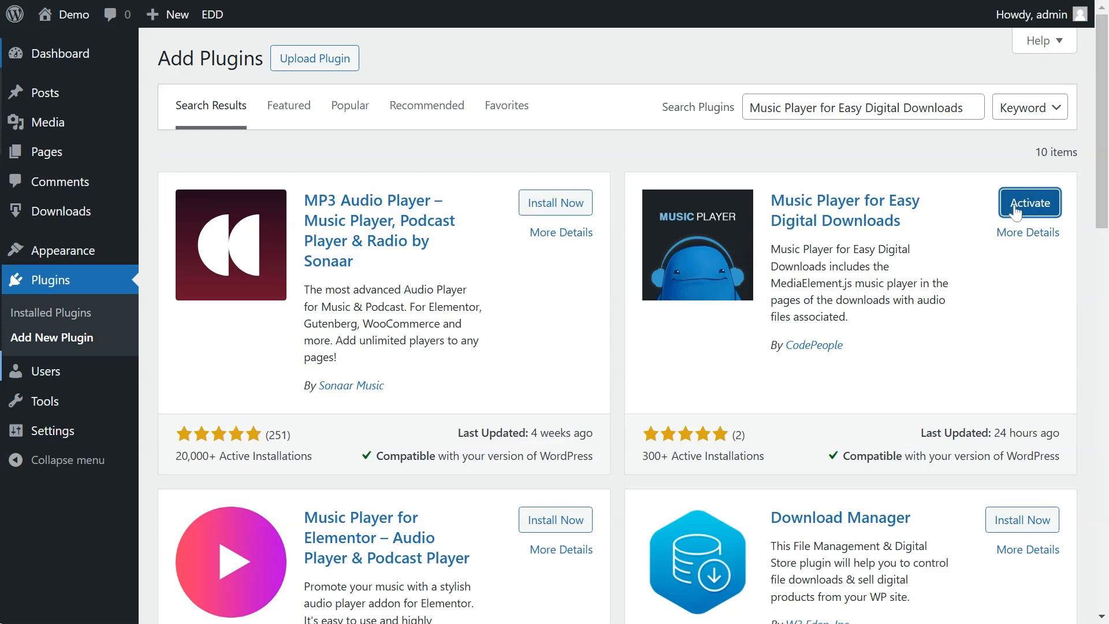
{"action": "left_click", "coordinate": [1029, 204]}
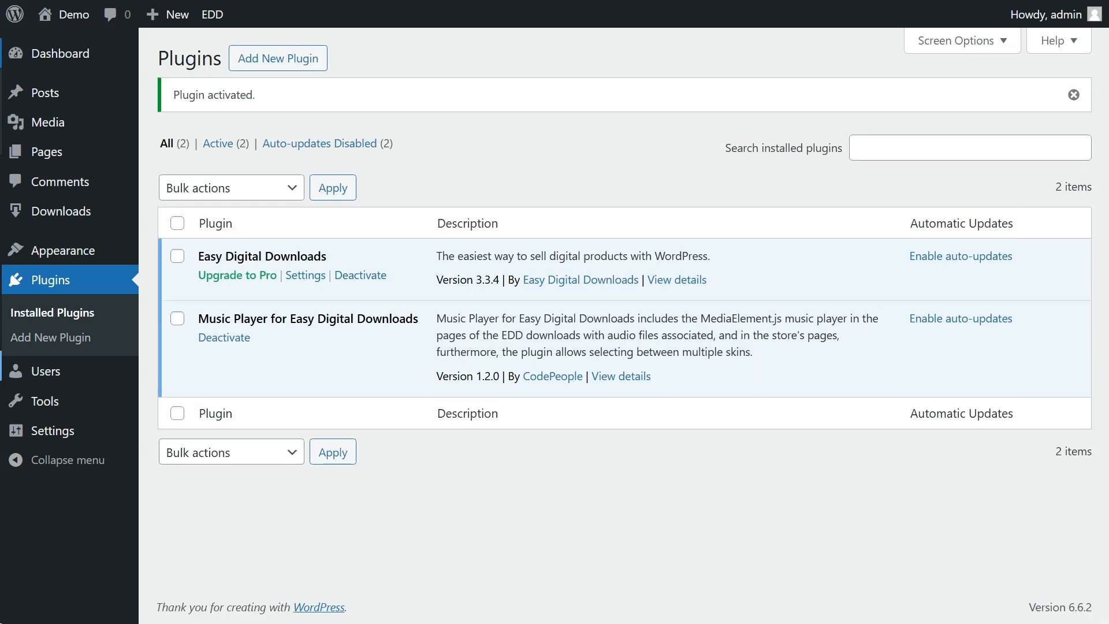
{"action": "mouse_move", "coordinate": [61, 210]}
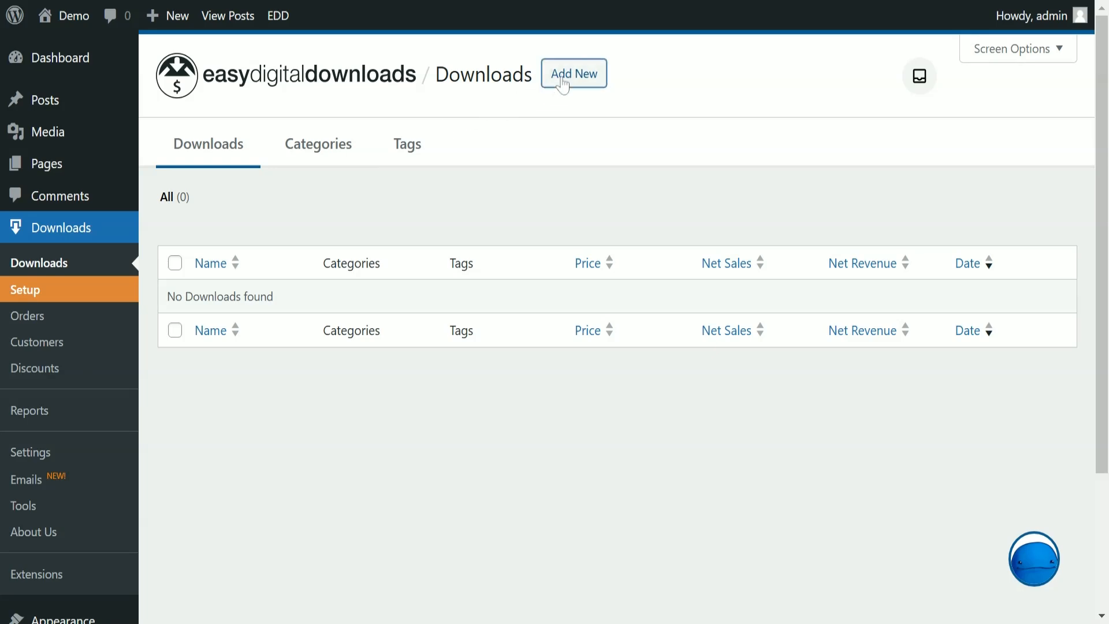
Step: Start a new download titled 'My First Download' with a file named 'My Audio File'
{"action": "left_click", "coordinate": [574, 73]}
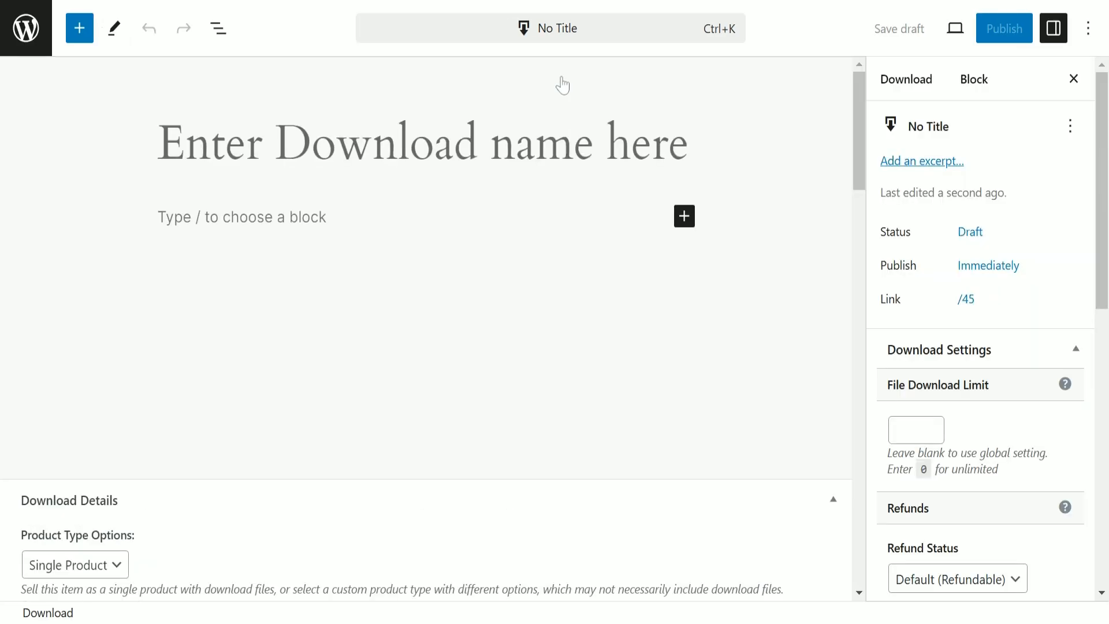
{"action": "type", "text": "My First Download"}
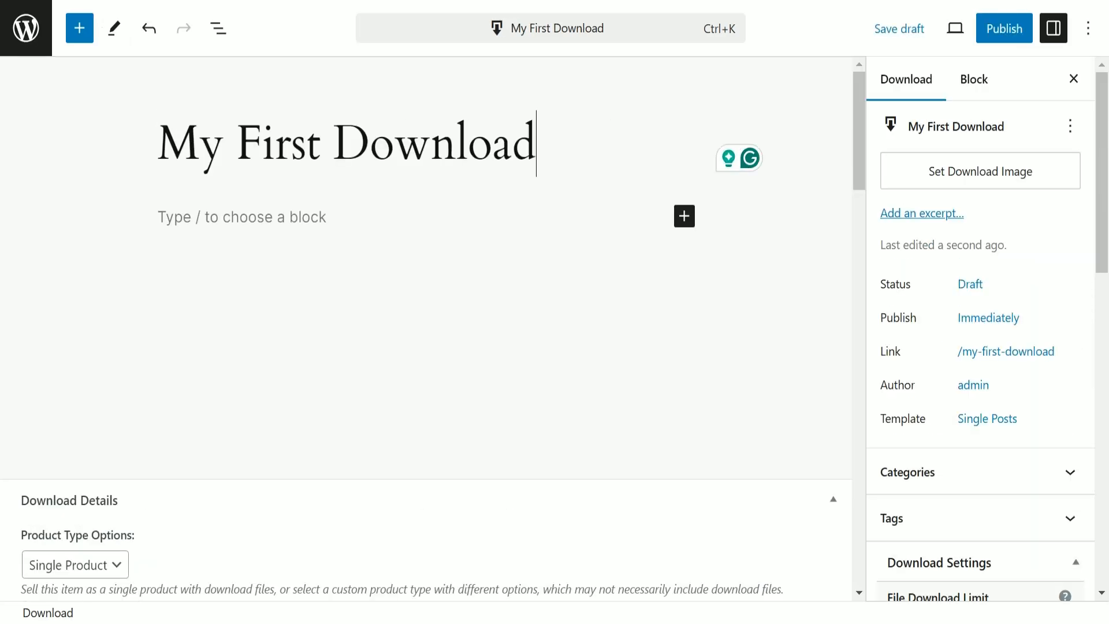
{"action": "scroll", "scroll_direction": "down", "scroll_amount": 3}
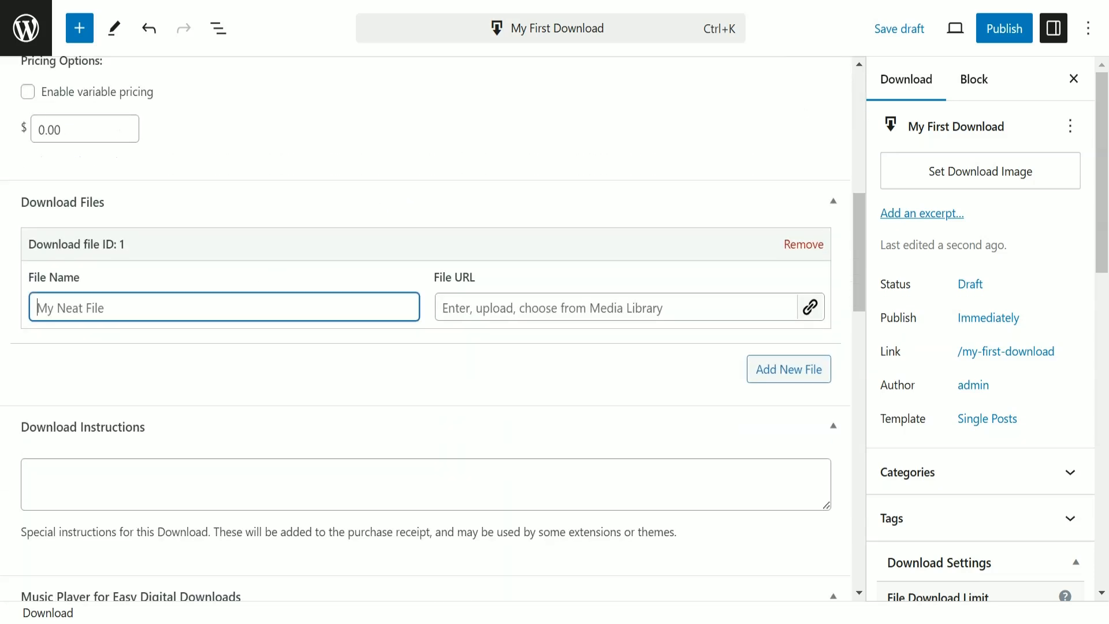
{"action": "type", "text": "My Audio File"}
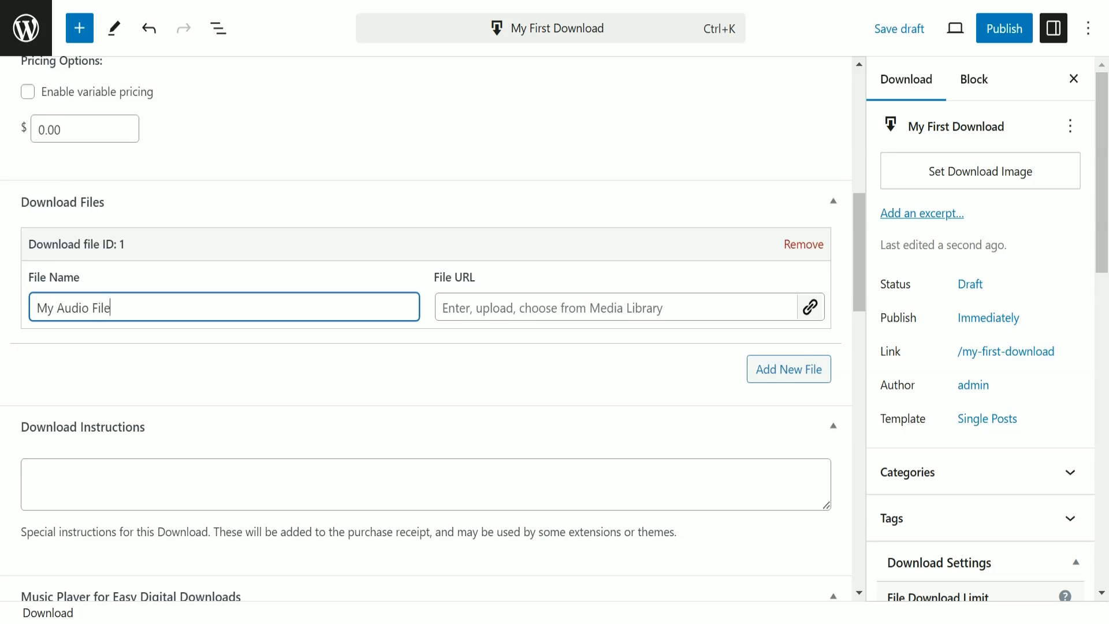
{"action": "mouse_move", "coordinate": [810, 307]}
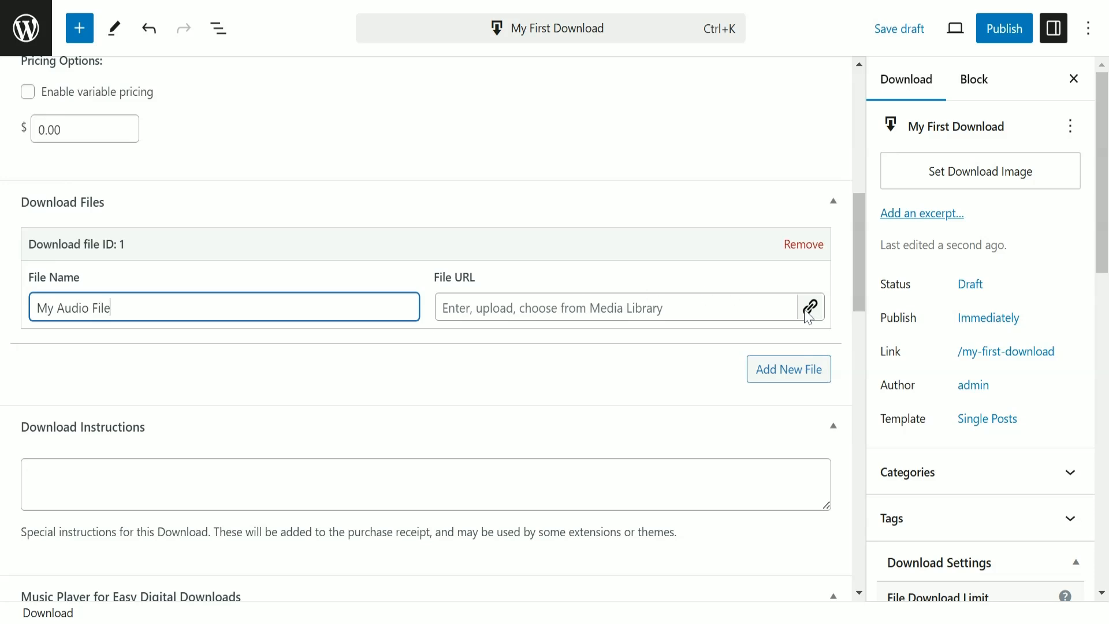
Step: Attach 02-U2-One.mp3 from the Media Library as the download's file
{"action": "left_click", "coordinate": [809, 307]}
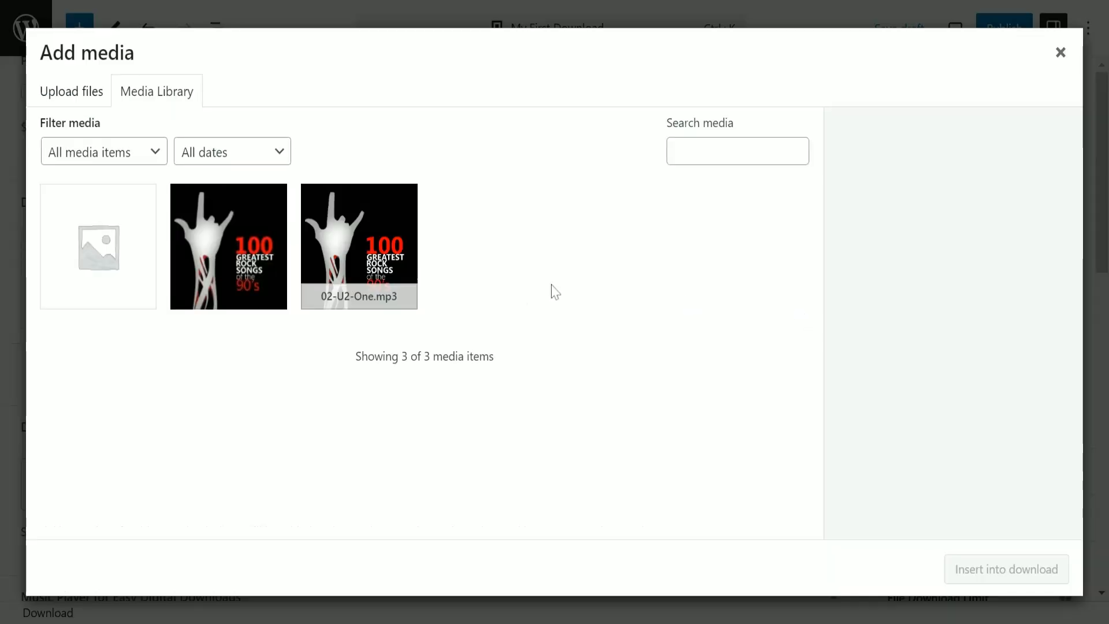
{"action": "left_click", "coordinate": [358, 245]}
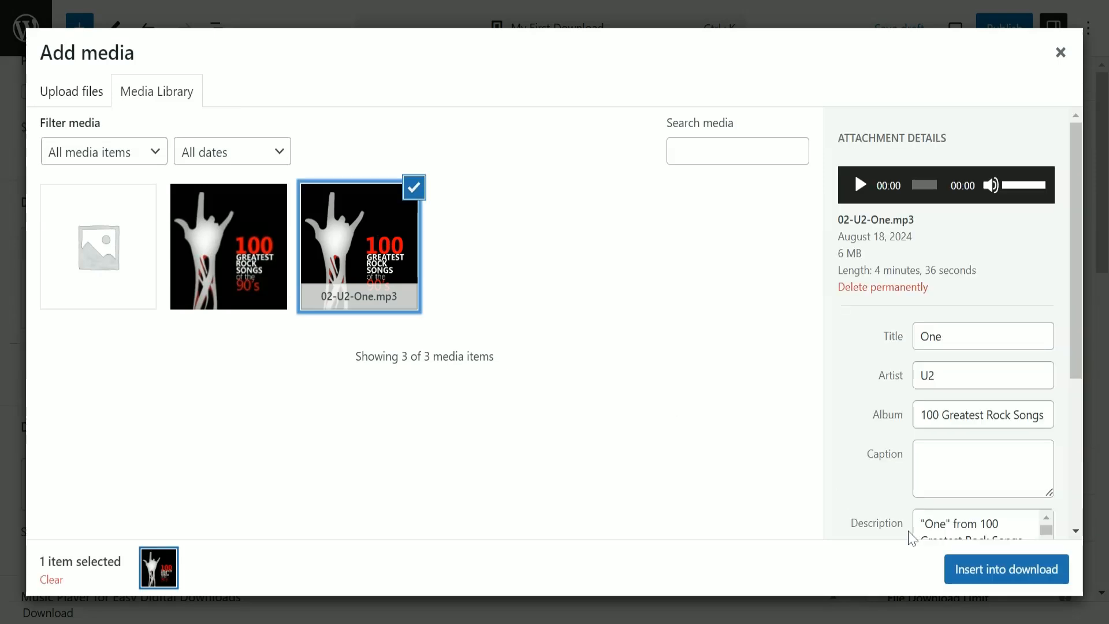
{"action": "left_click", "coordinate": [1006, 568]}
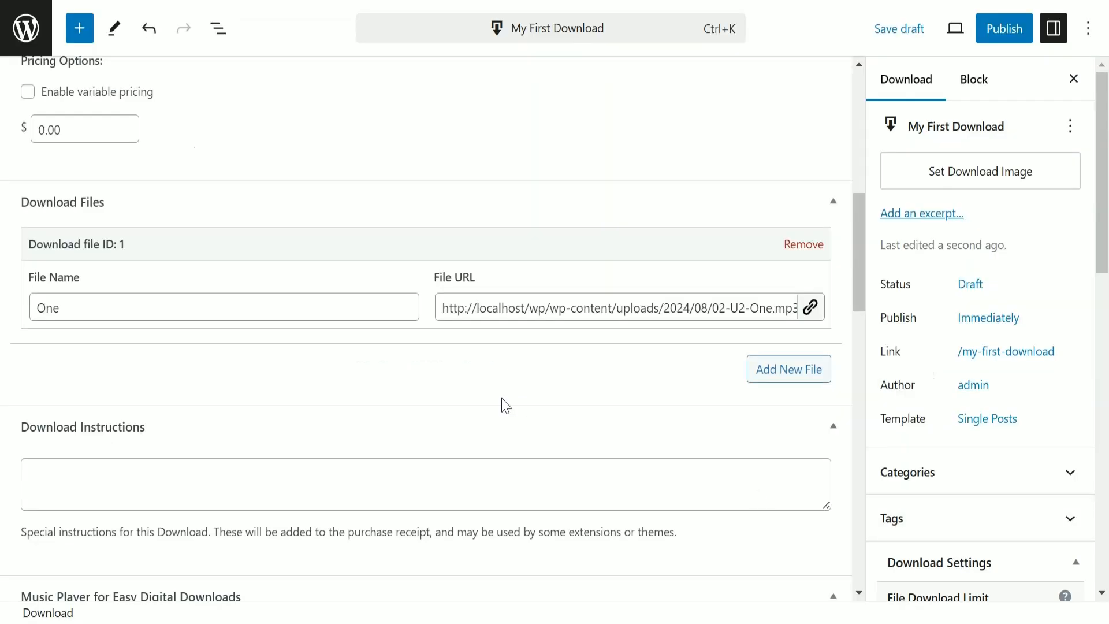
{"action": "scroll", "scroll_direction": "down", "scroll_amount": 3}
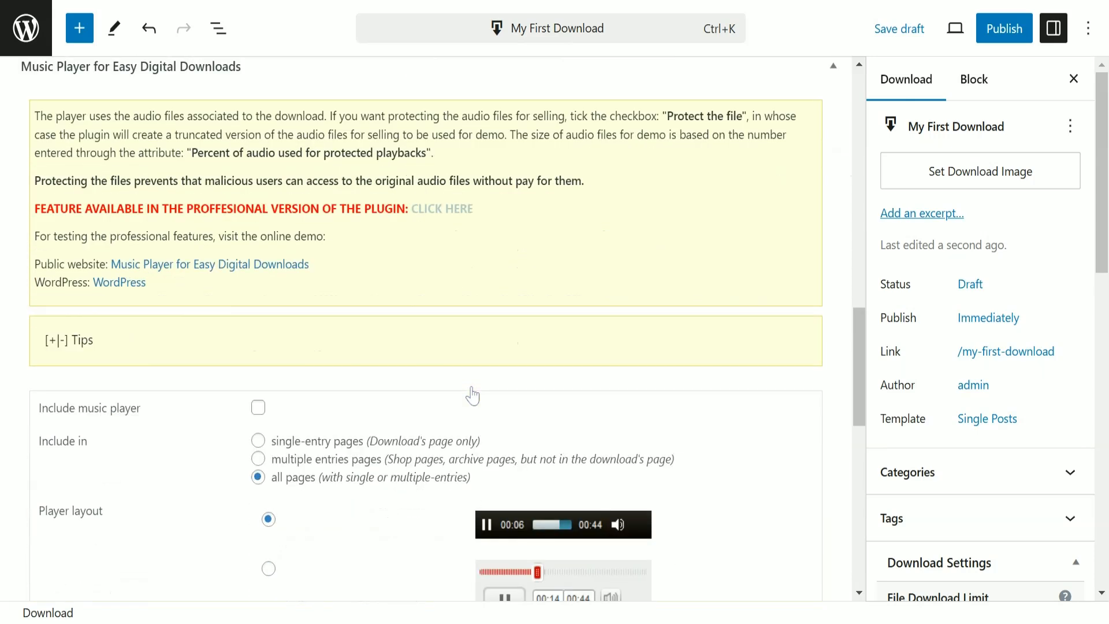
{"action": "scroll", "scroll_direction": "down", "scroll_amount": 3}
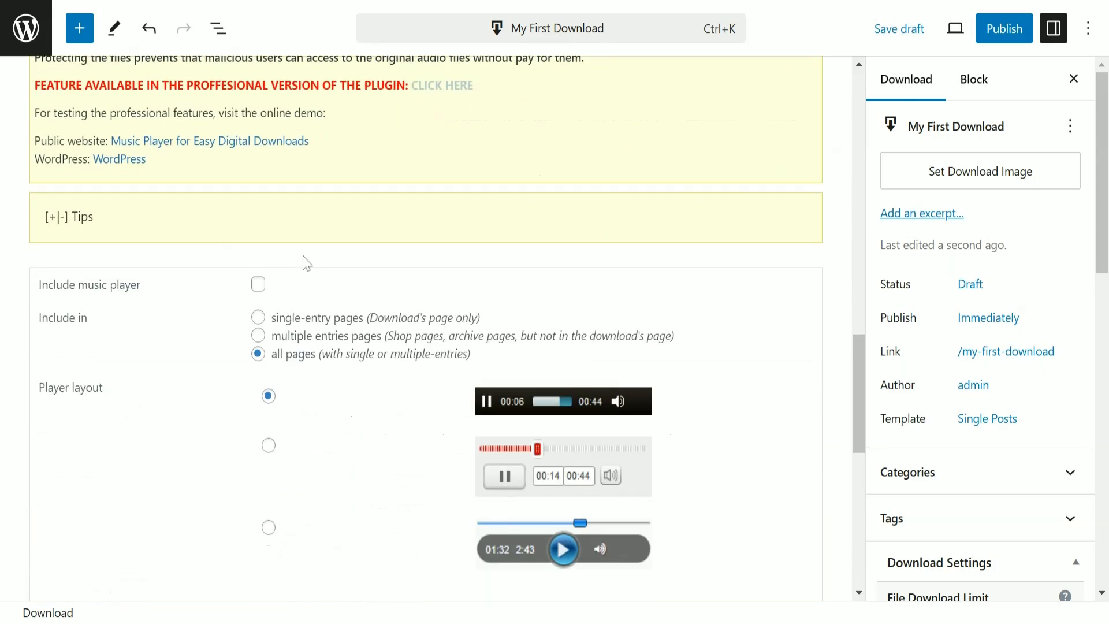
{"action": "scroll", "scroll_direction": "down", "scroll_amount": 3}
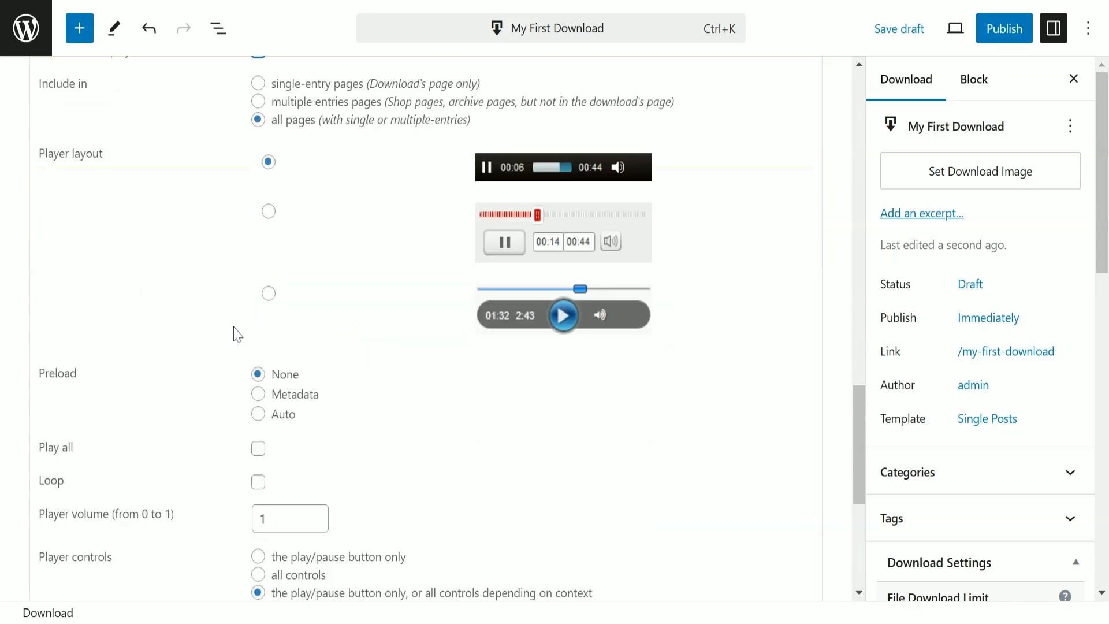
{"action": "scroll", "scroll_direction": "down", "scroll_amount": 3}
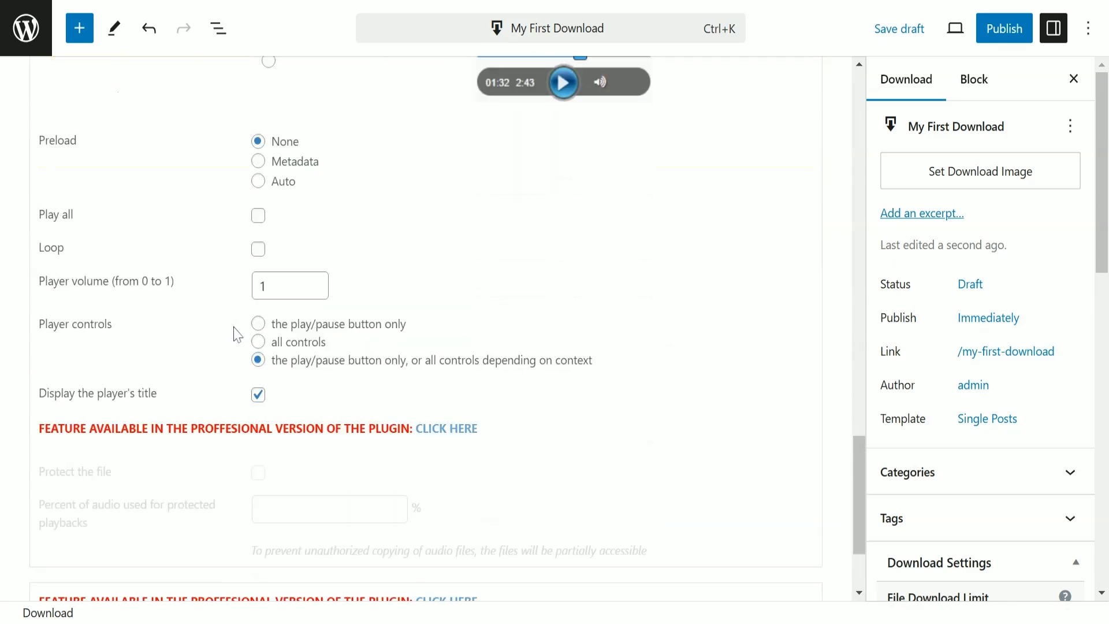